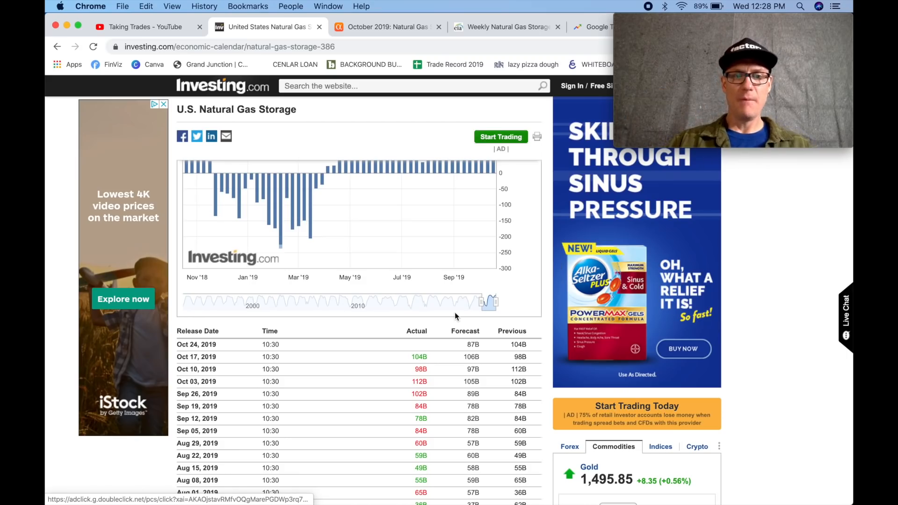
pyautogui.moveTo(450, 390)
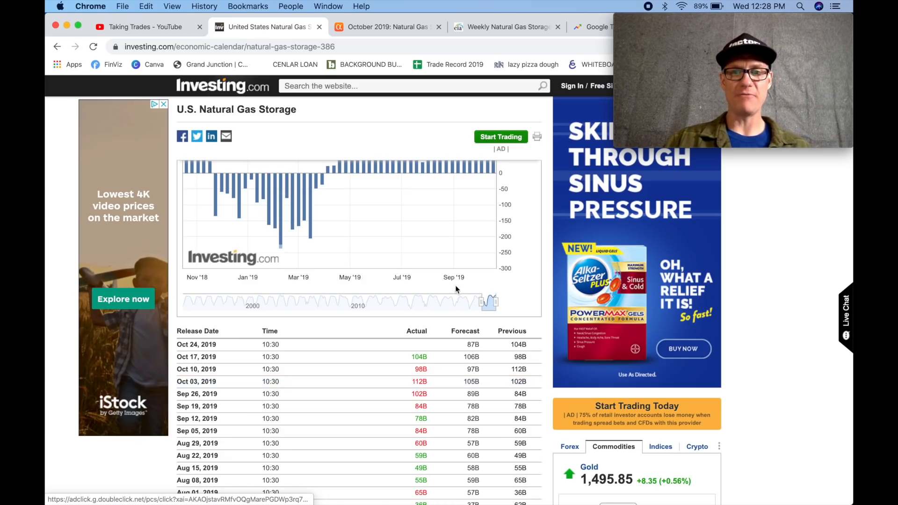
# Switch the natural gas storage chart to 5Y, then back to the 2Y range
pyautogui.scroll(3)
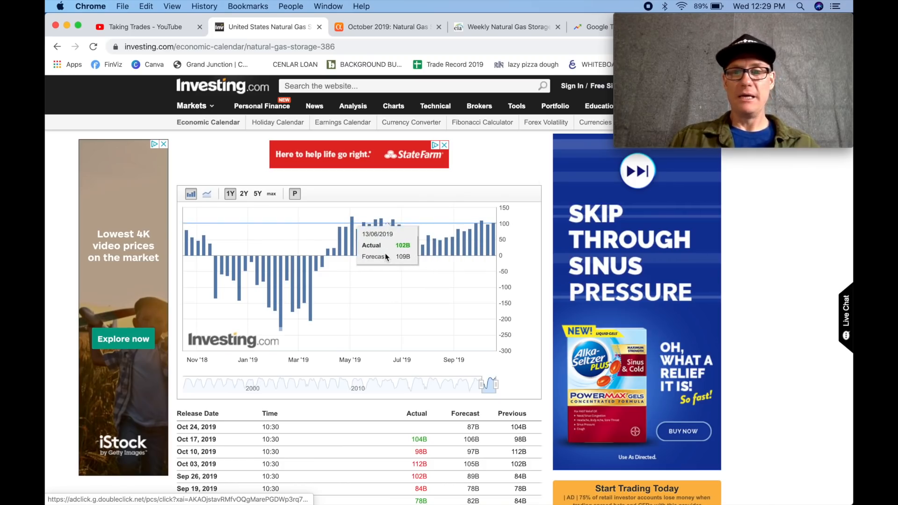
pyautogui.moveTo(329, 252)
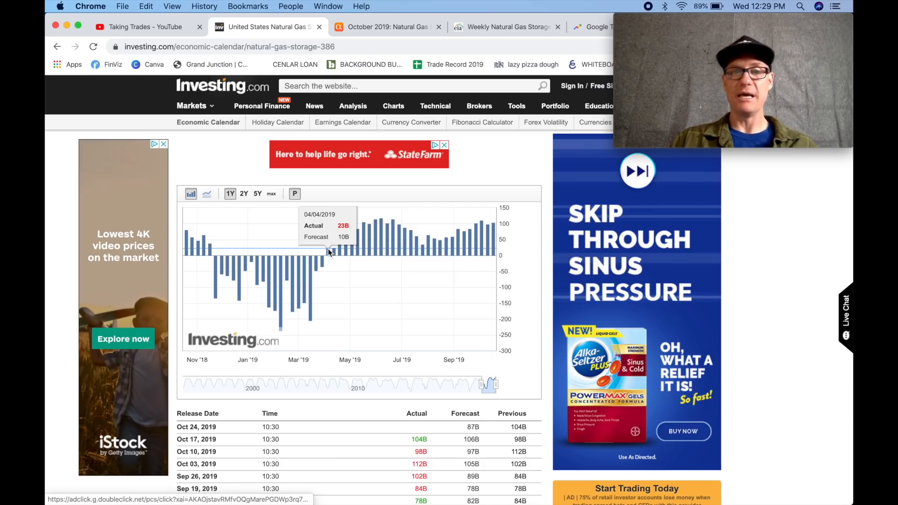
pyautogui.moveTo(264, 269)
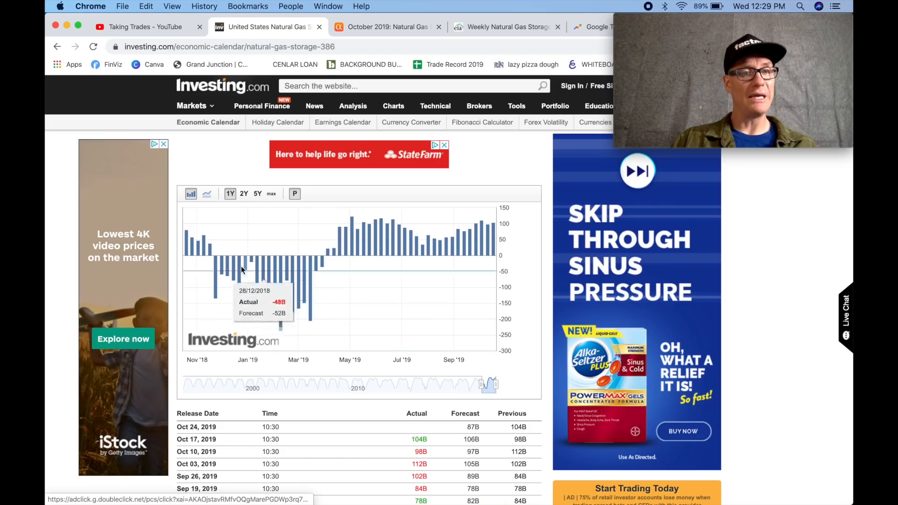
pyautogui.moveTo(220, 262)
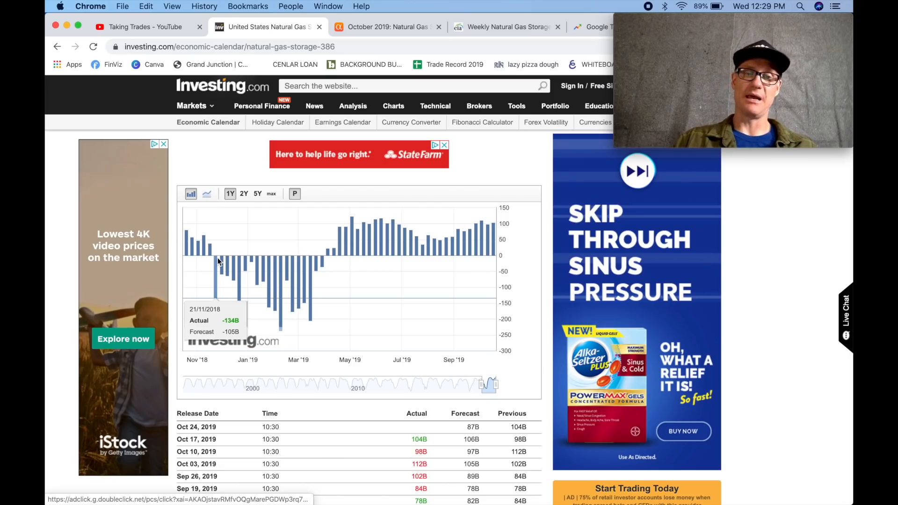
pyautogui.moveTo(222, 260)
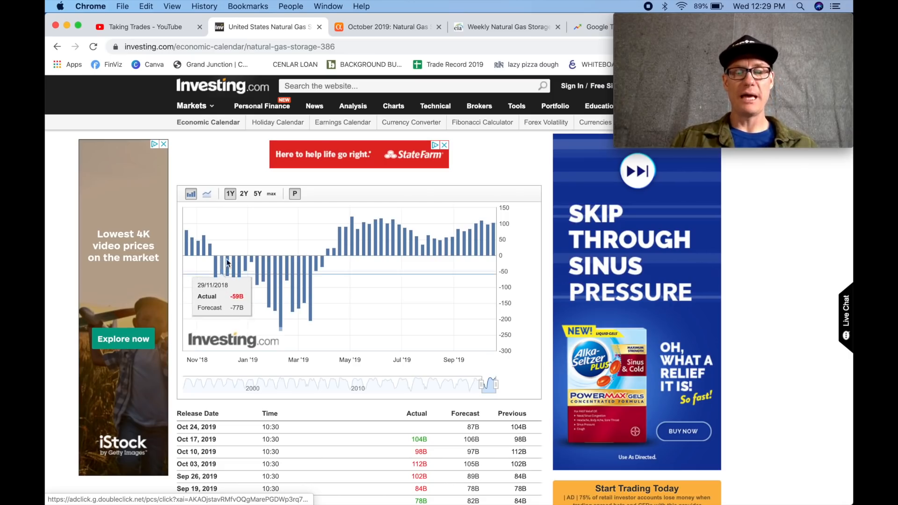
pyautogui.moveTo(280, 227)
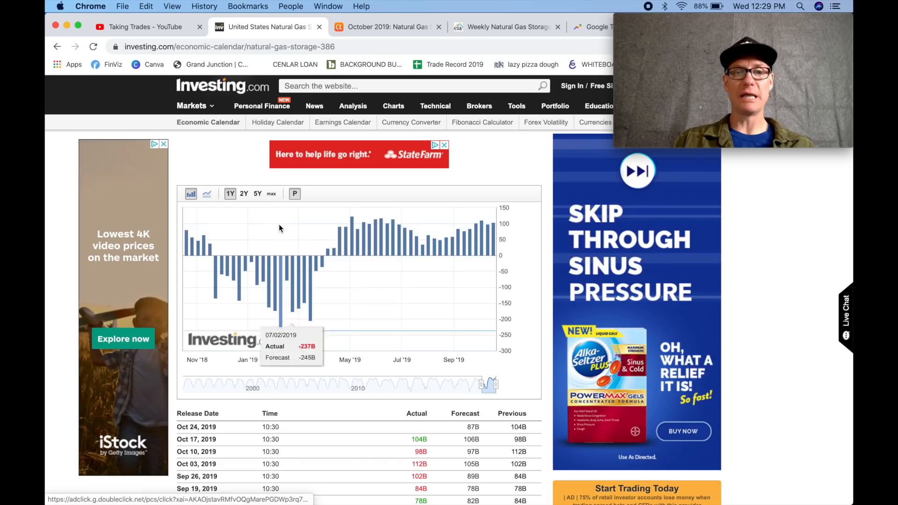
pyautogui.click(243, 193)
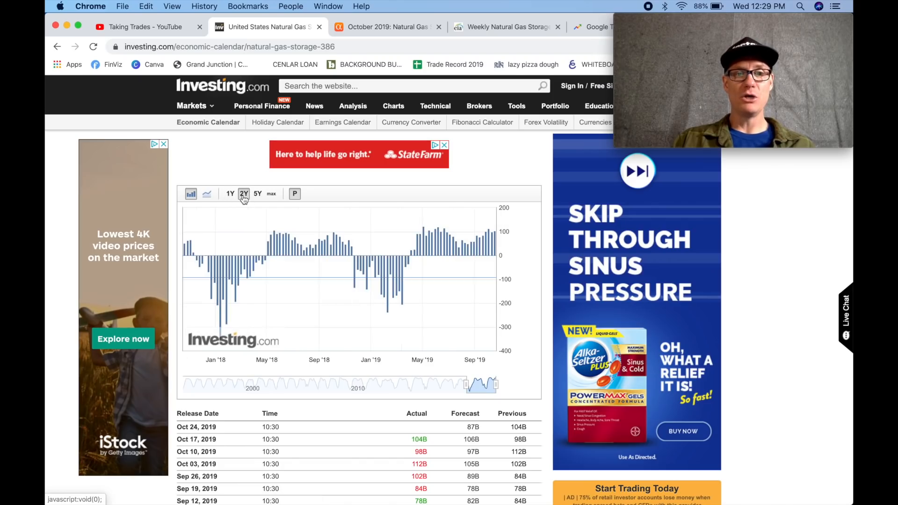
pyautogui.click(257, 194)
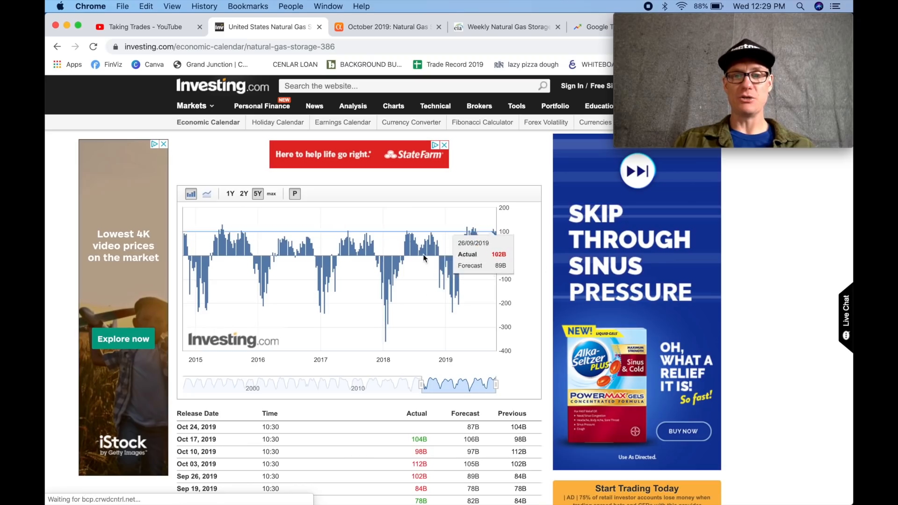
pyautogui.click(243, 194)
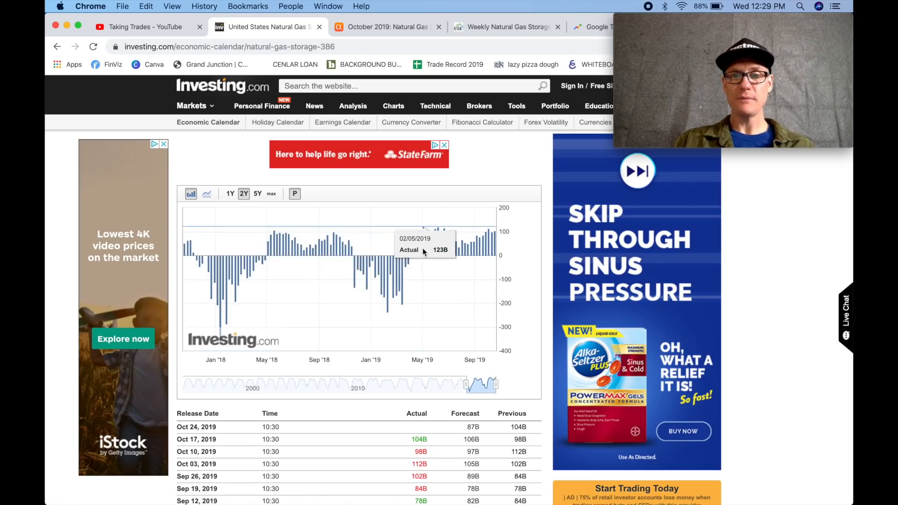
pyautogui.moveTo(409, 270)
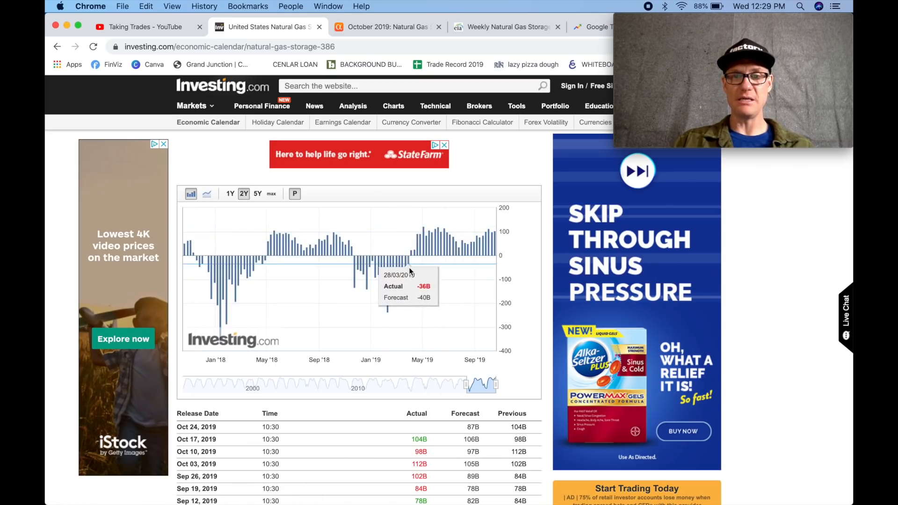
pyautogui.moveTo(410, 264)
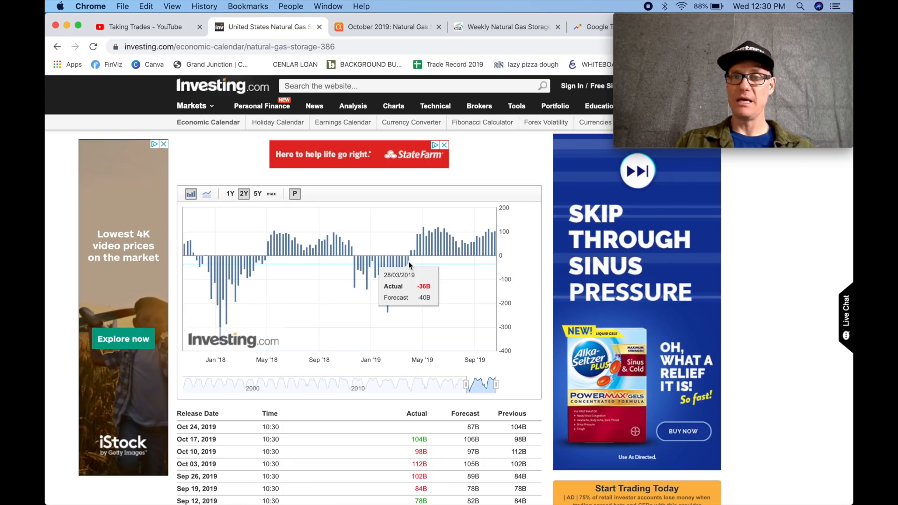
pyautogui.moveTo(411, 255)
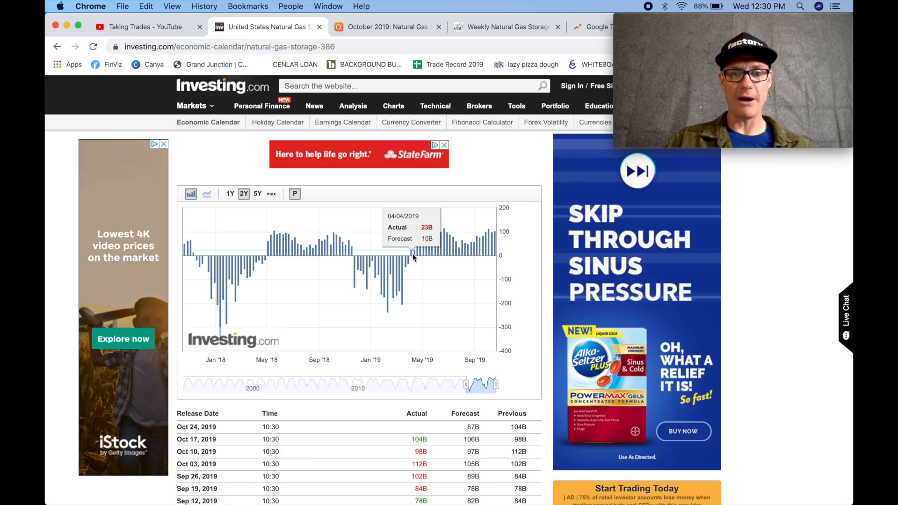
pyautogui.moveTo(444, 243)
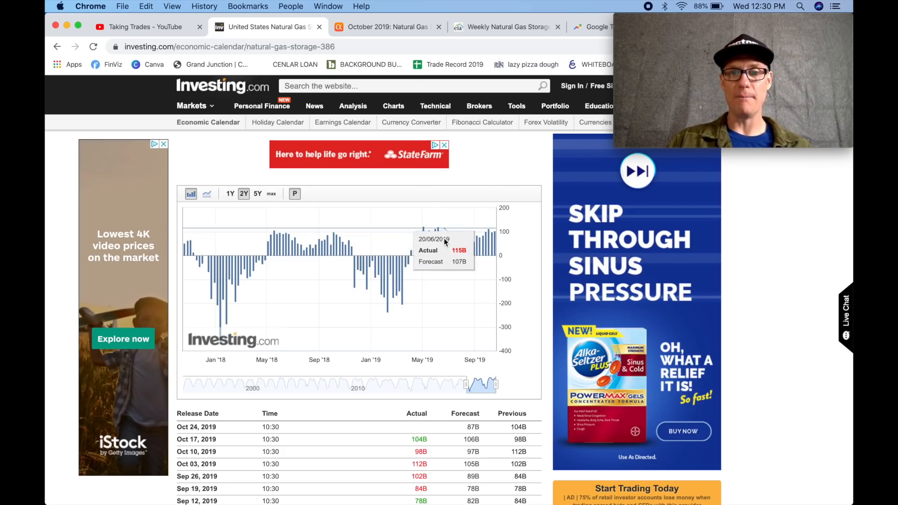
pyautogui.moveTo(438, 241)
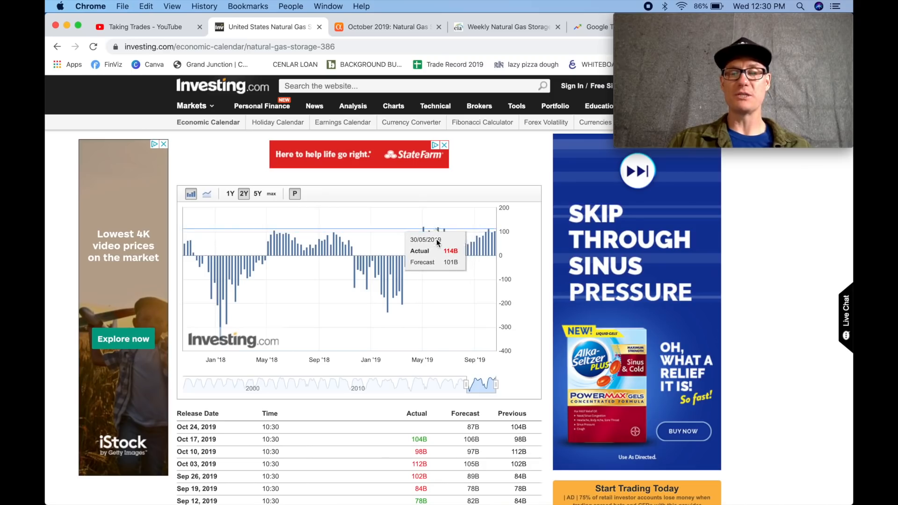
pyautogui.moveTo(439, 252)
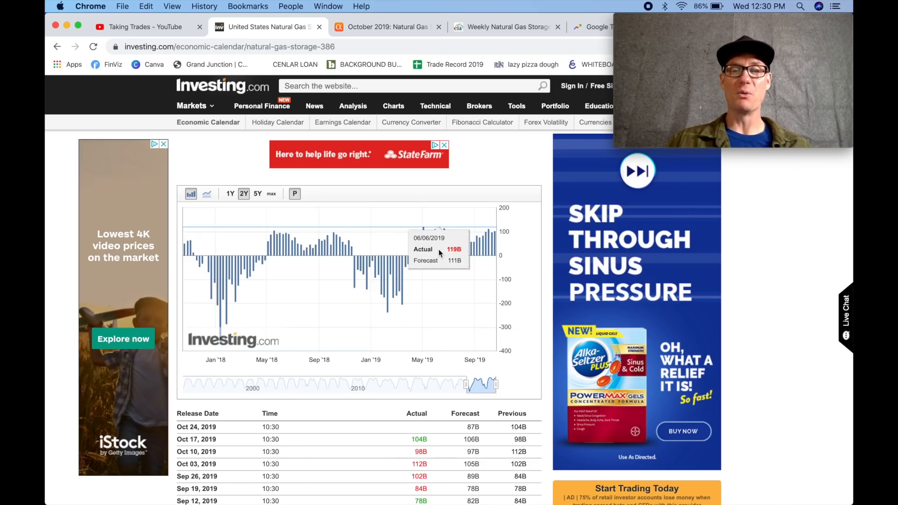
pyautogui.moveTo(447, 252)
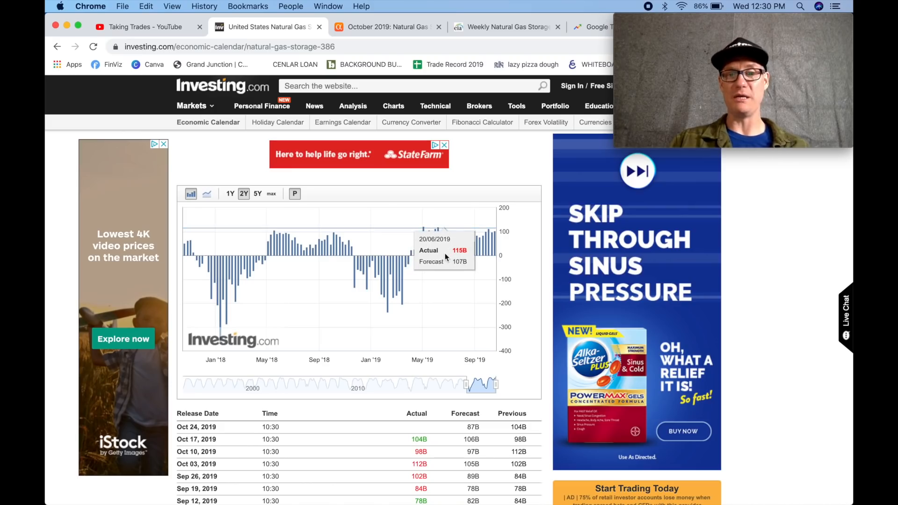
pyautogui.moveTo(492, 238)
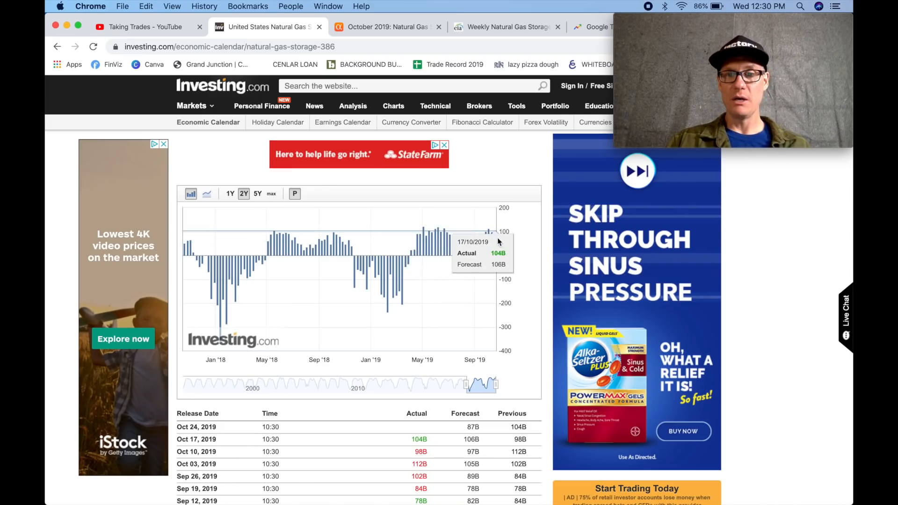
pyautogui.moveTo(489, 237)
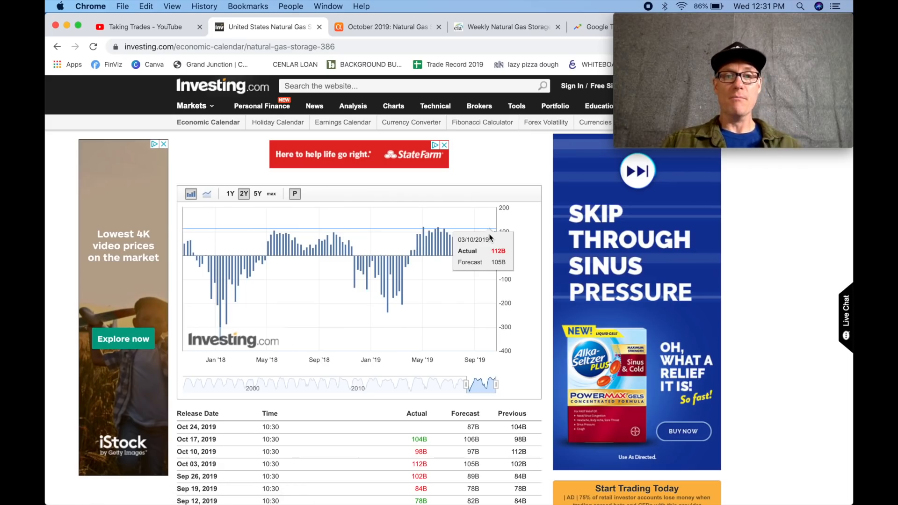
# Scroll down to the release table of weekly actual, forecast and previous storage figures
pyautogui.scroll(-3)
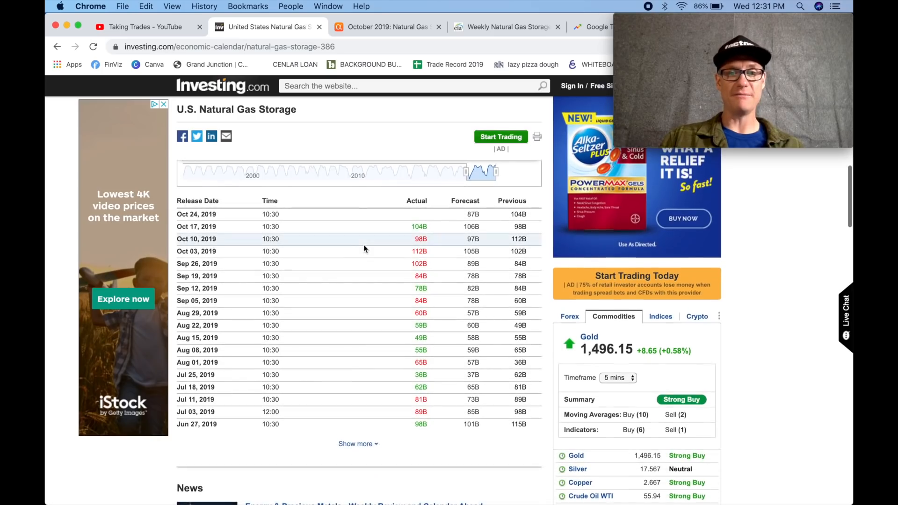
pyautogui.scroll(-3)
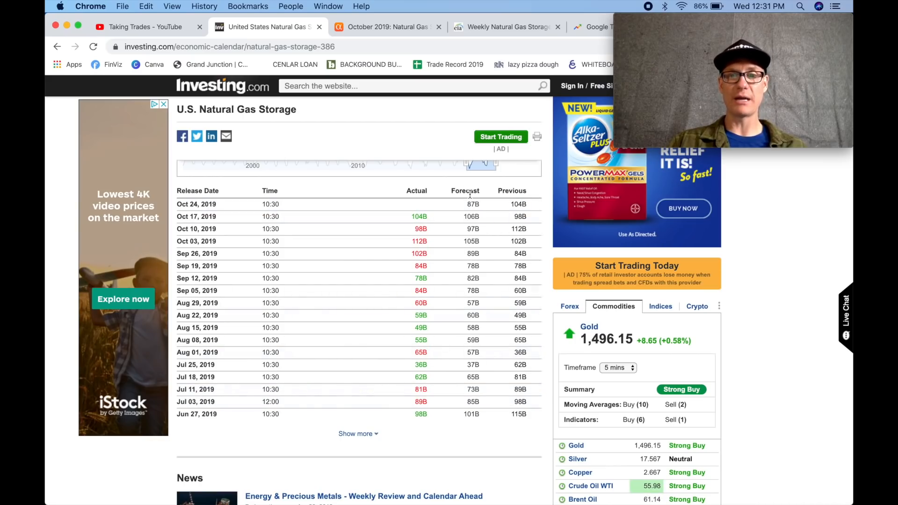
pyautogui.moveTo(498, 265)
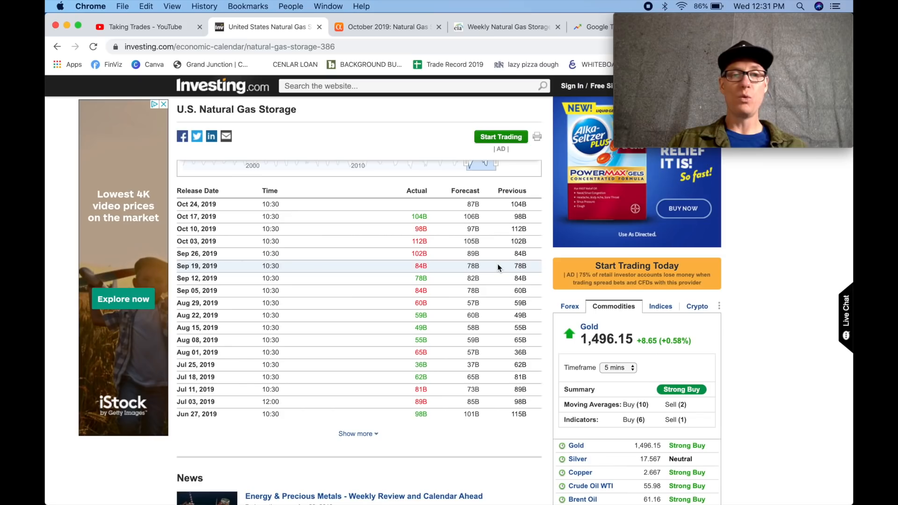
pyautogui.moveTo(384, 264)
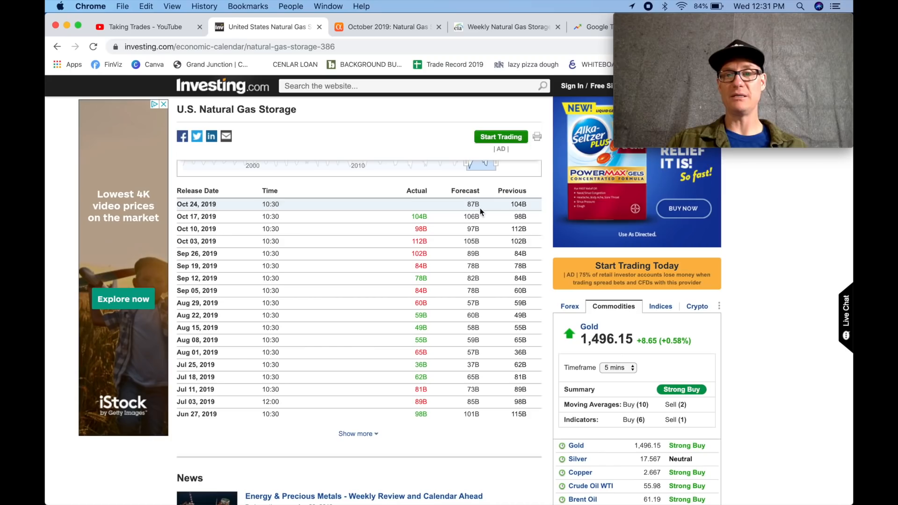
pyautogui.moveTo(521, 207)
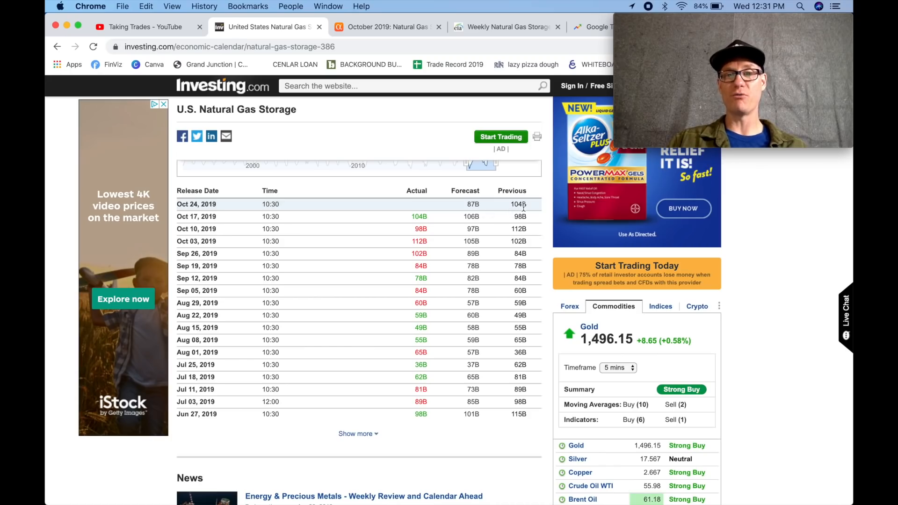
pyautogui.moveTo(441, 241)
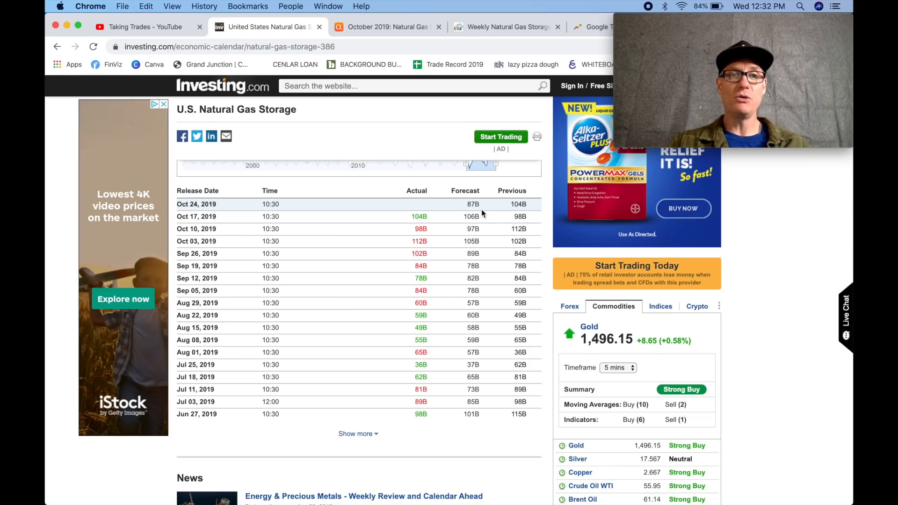
pyautogui.moveTo(428, 260)
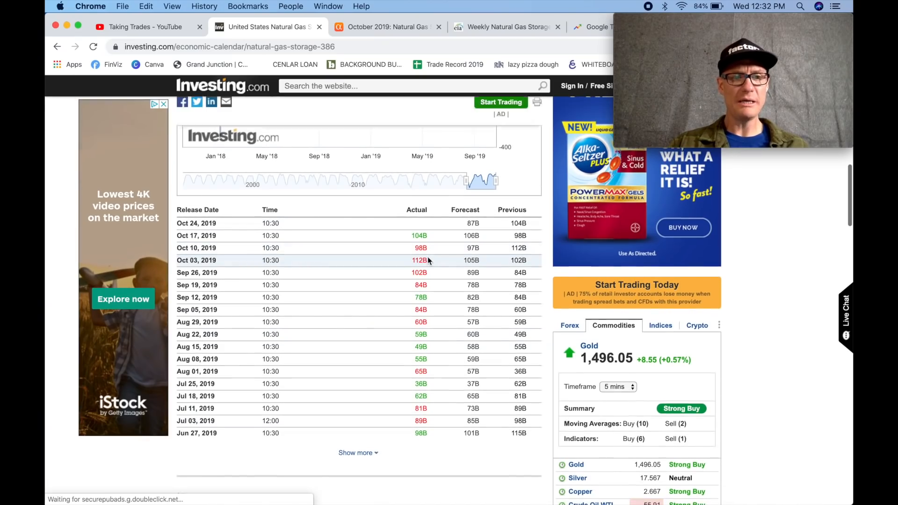
pyautogui.scroll(3)
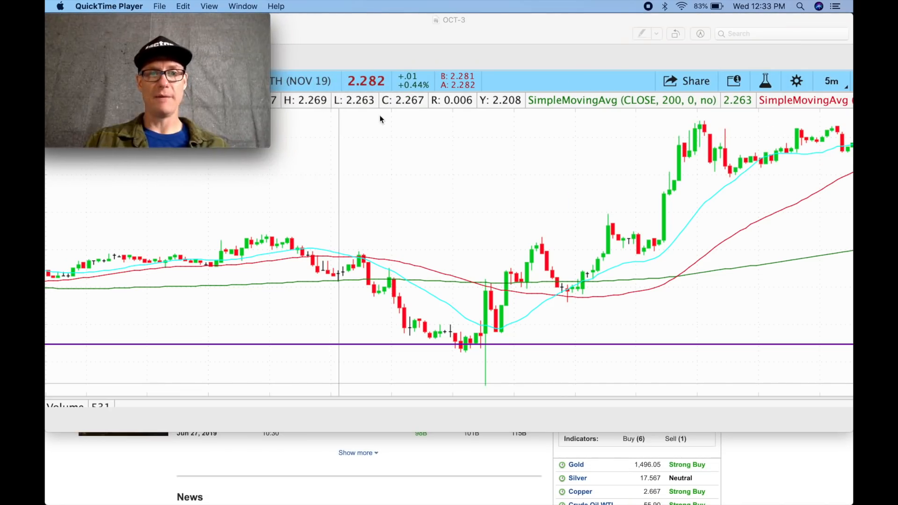
pyautogui.moveTo(445, 250)
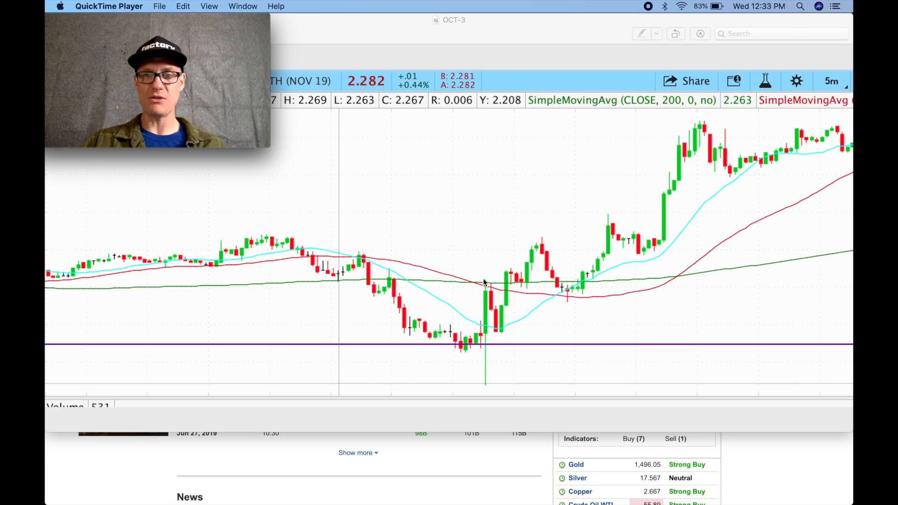
pyautogui.moveTo(491, 301)
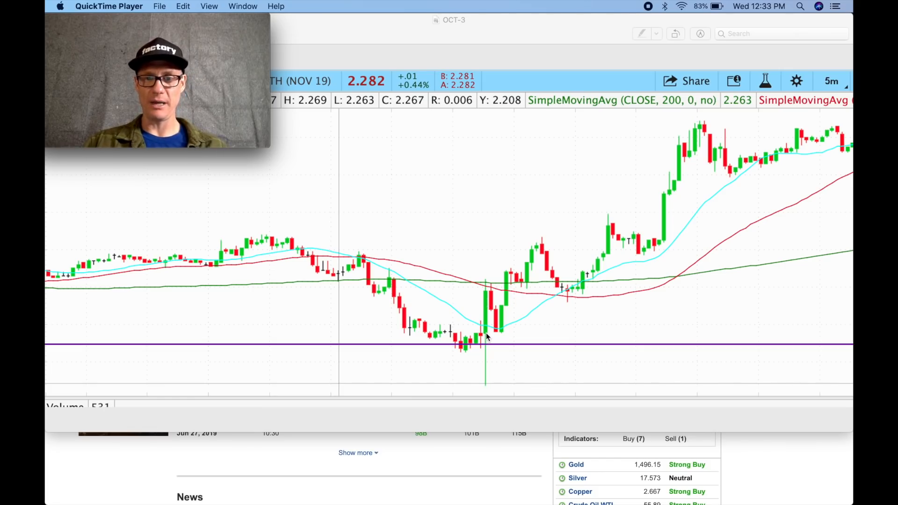
pyautogui.moveTo(486, 388)
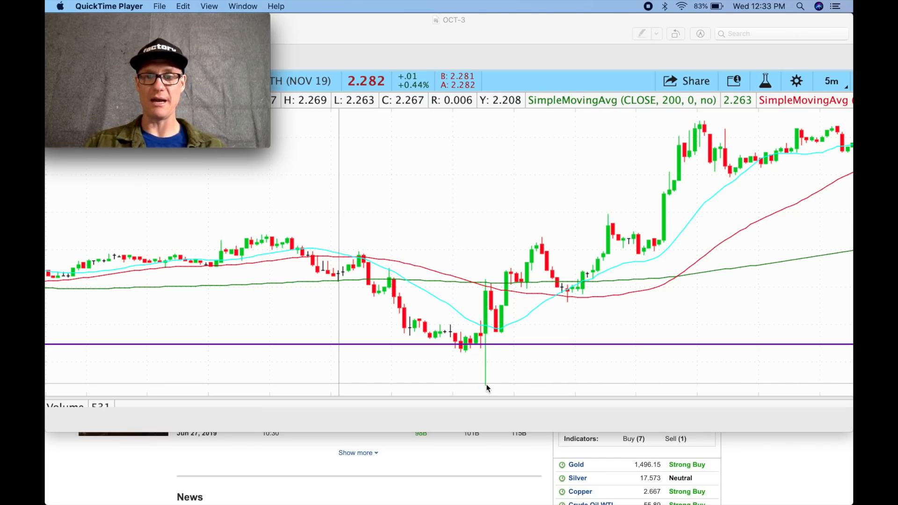
pyautogui.moveTo(487, 393)
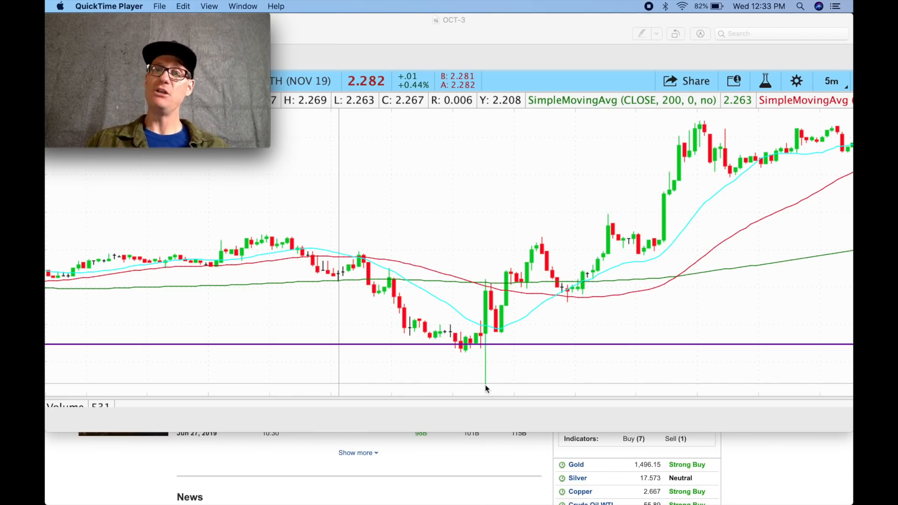
pyautogui.moveTo(490, 286)
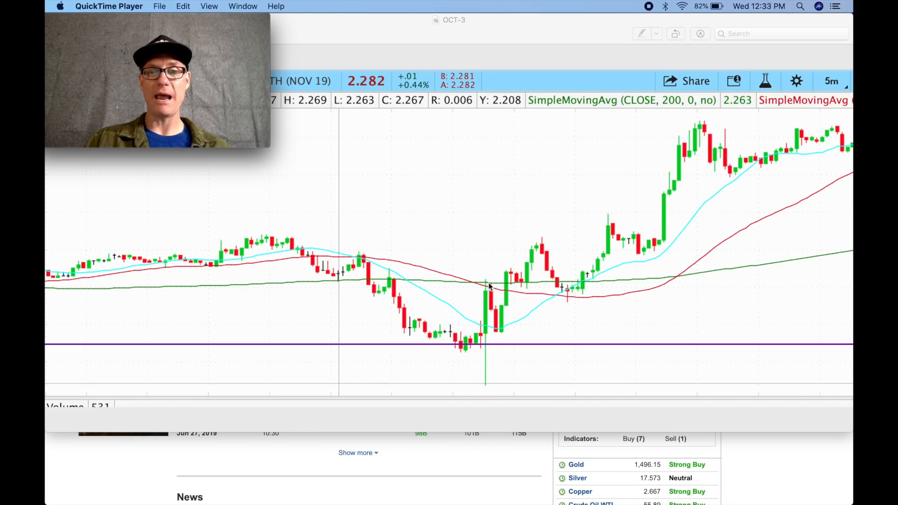
pyautogui.moveTo(657, 205)
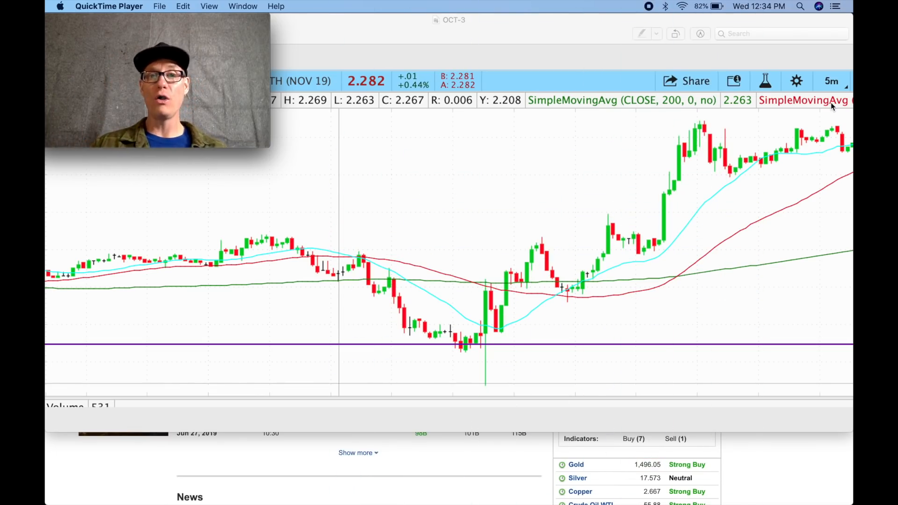
pyautogui.moveTo(600, 243)
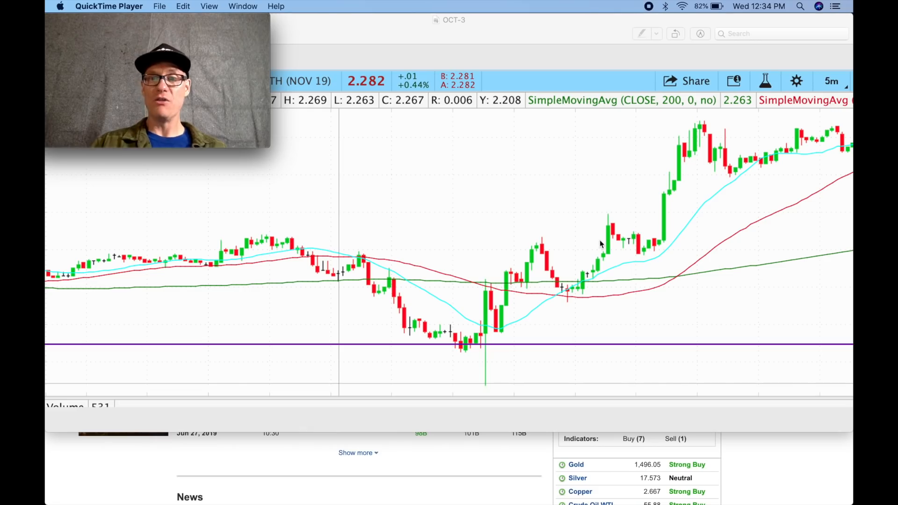
pyautogui.moveTo(801, 127)
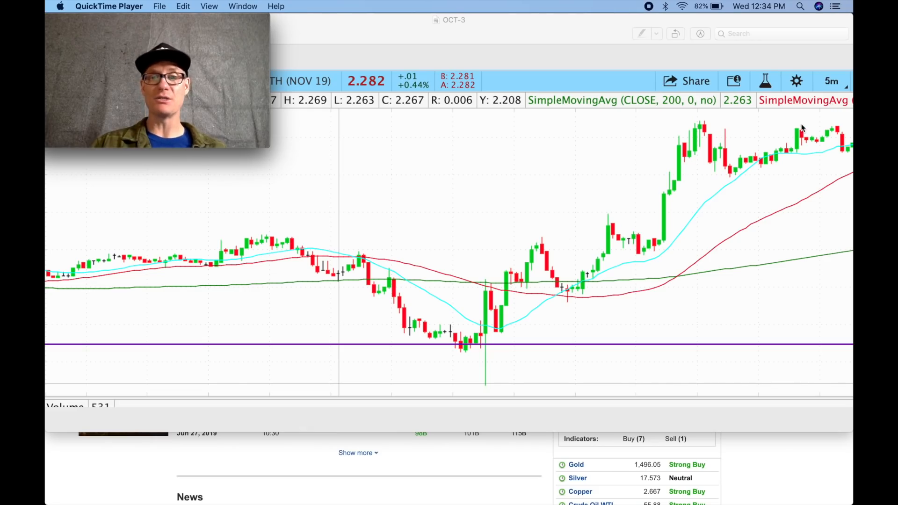
pyautogui.moveTo(487, 335)
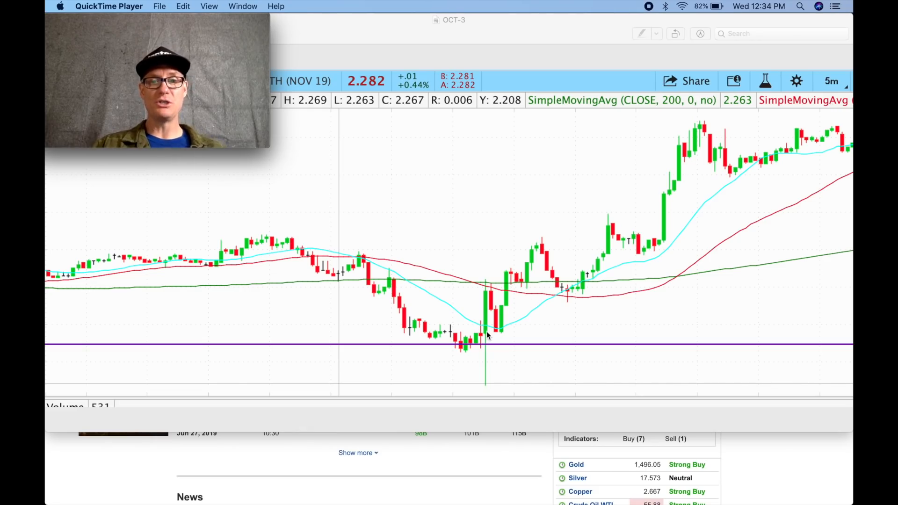
pyautogui.moveTo(484, 391)
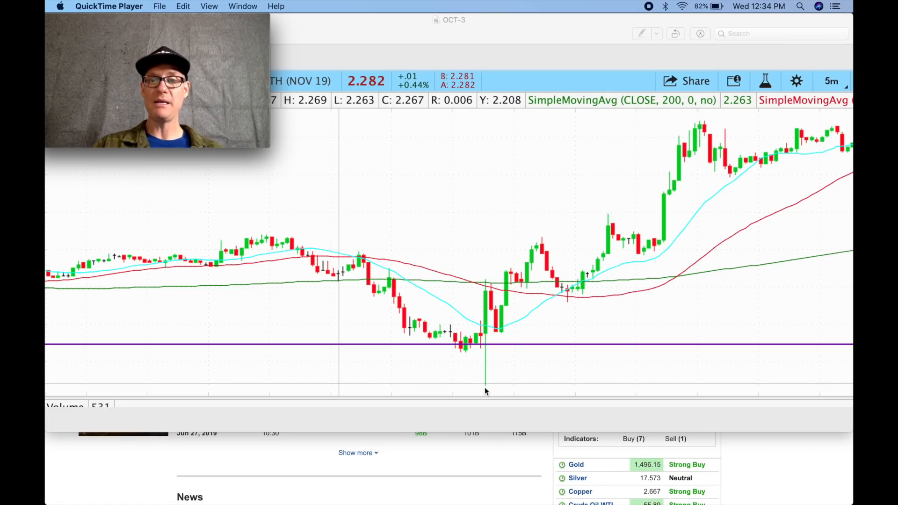
pyautogui.moveTo(488, 331)
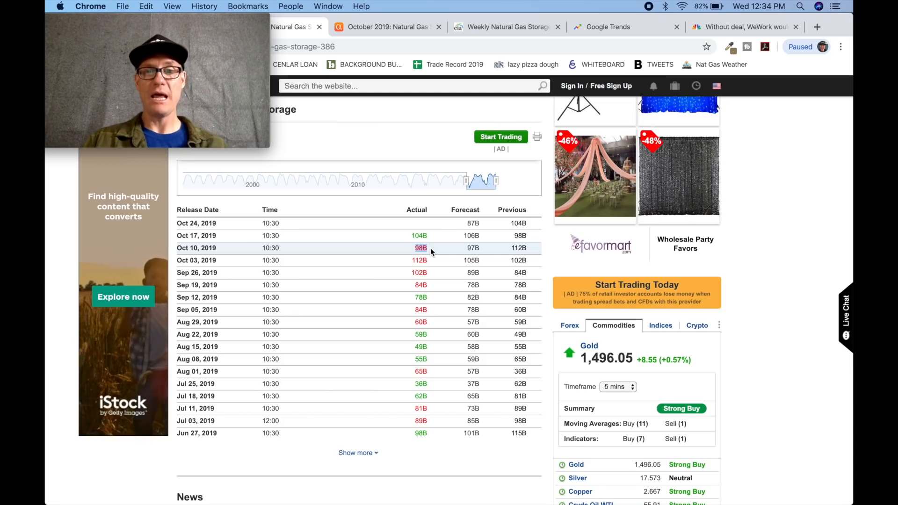
pyautogui.moveTo(475, 253)
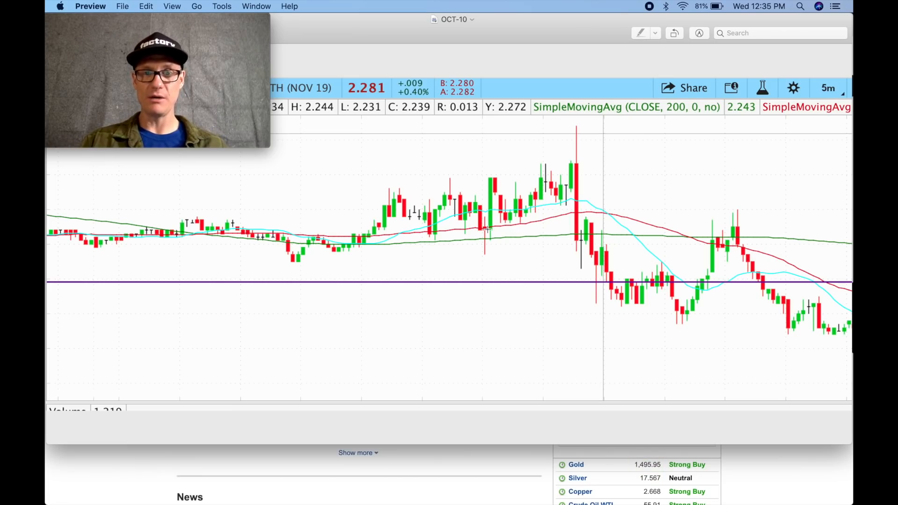
pyautogui.moveTo(485, 258)
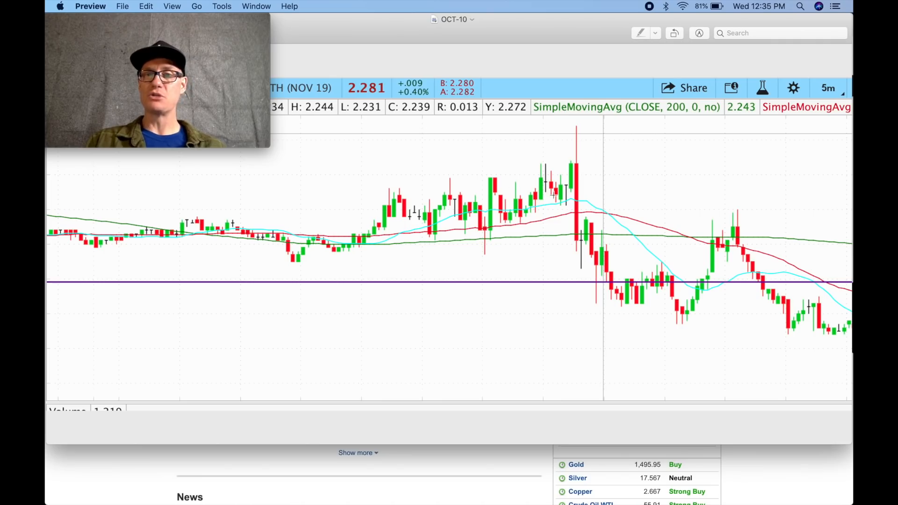
pyautogui.moveTo(752, 317)
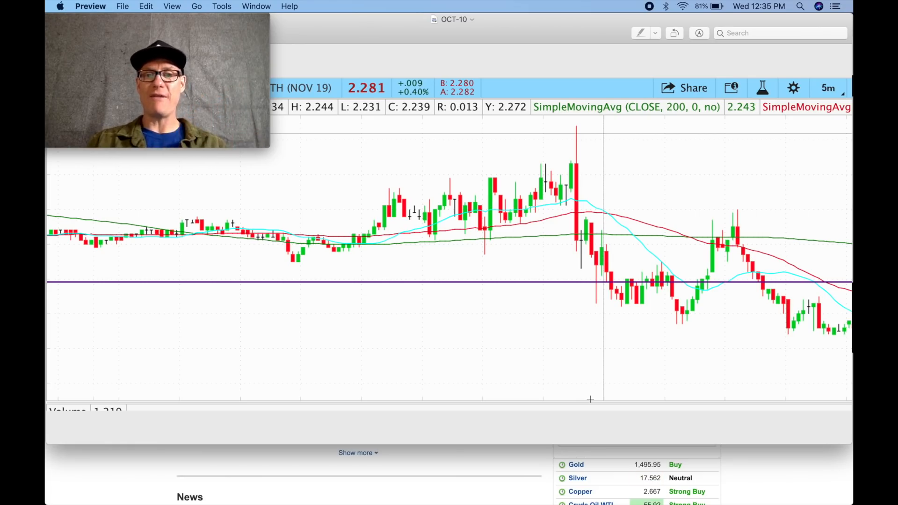
pyautogui.moveTo(561, 271)
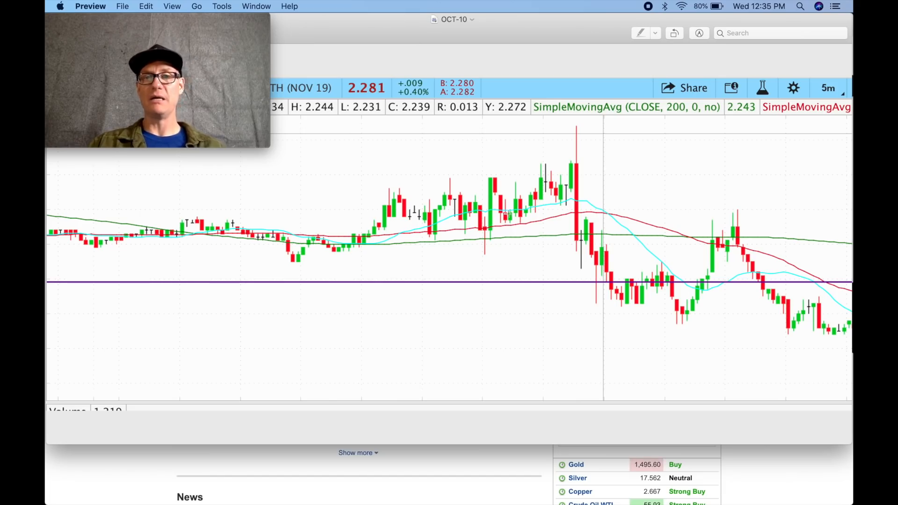
pyautogui.moveTo(468, 265)
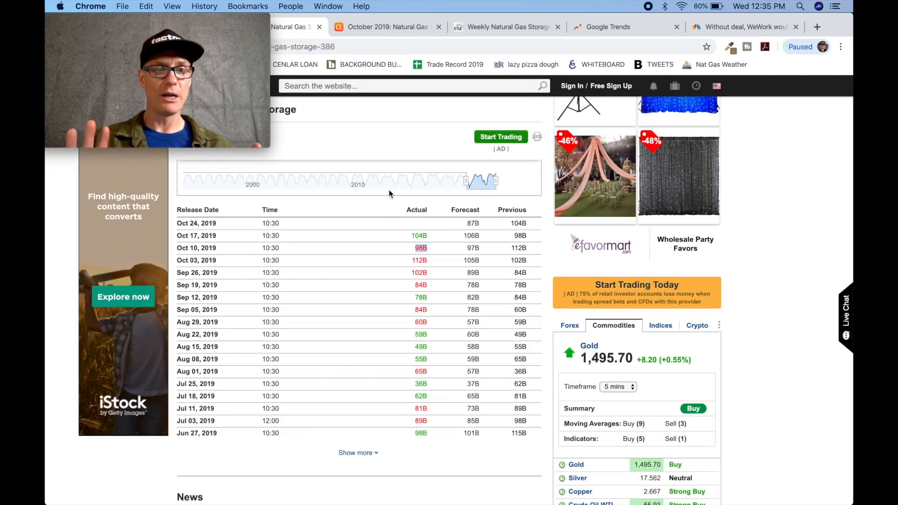
pyautogui.moveTo(409, 225)
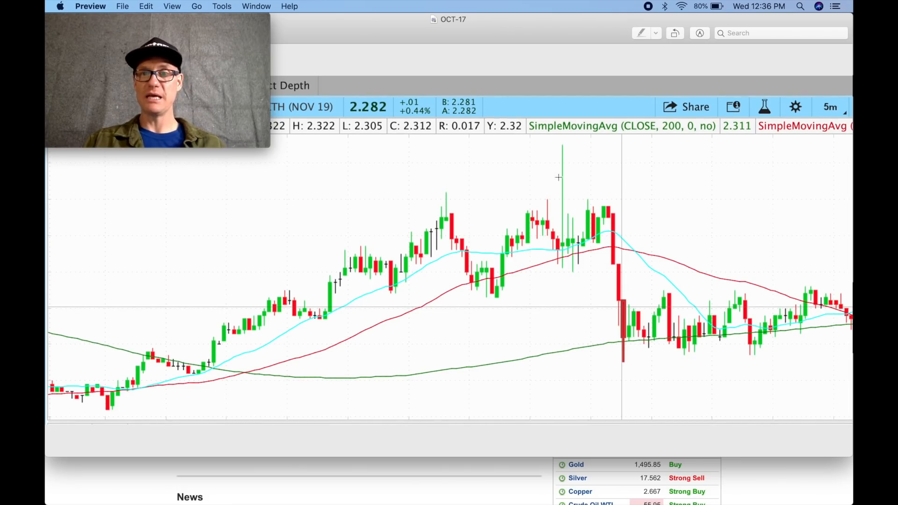
pyautogui.moveTo(571, 185)
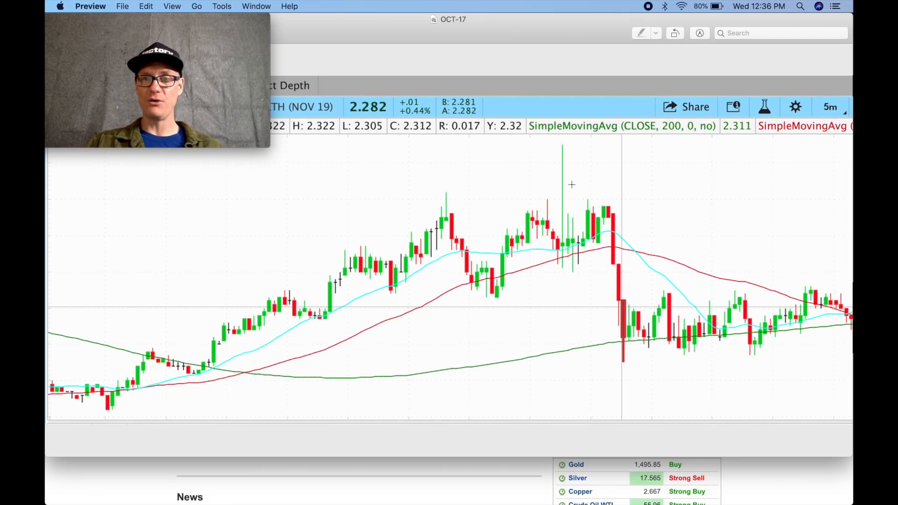
pyautogui.moveTo(561, 243)
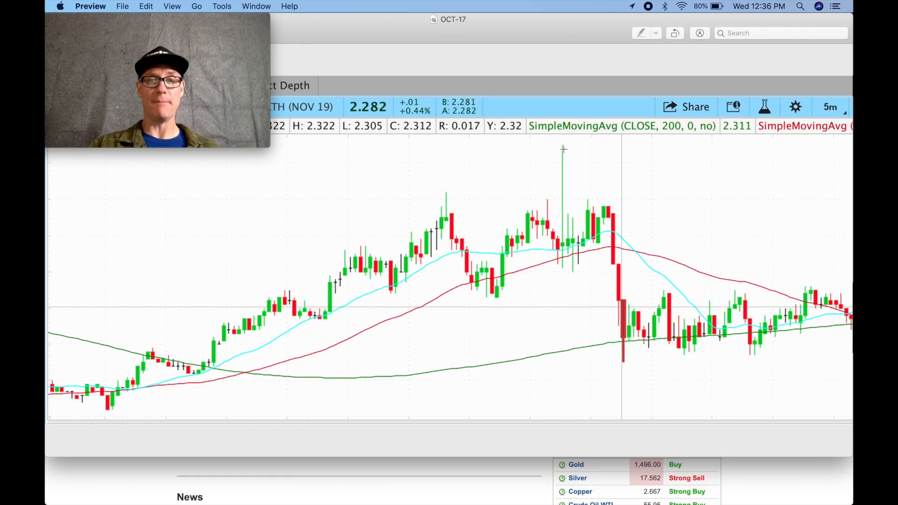
pyautogui.moveTo(566, 240)
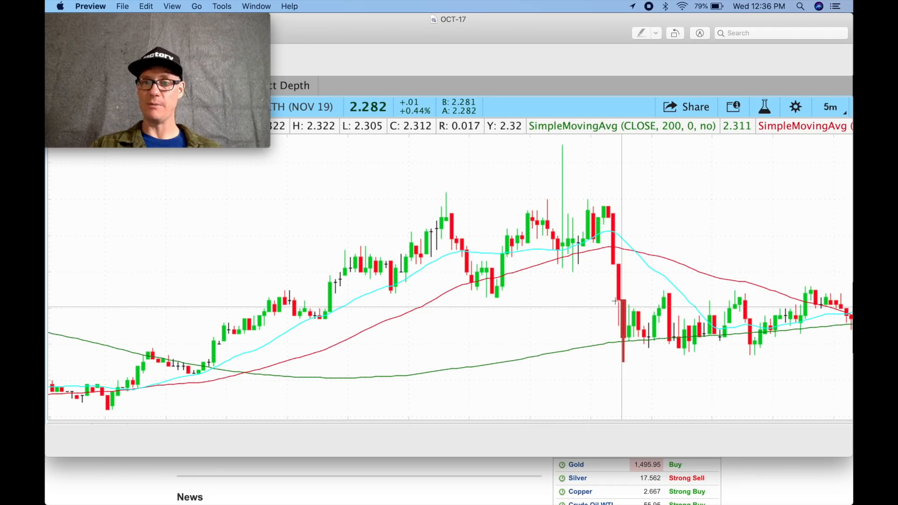
pyautogui.moveTo(618, 354)
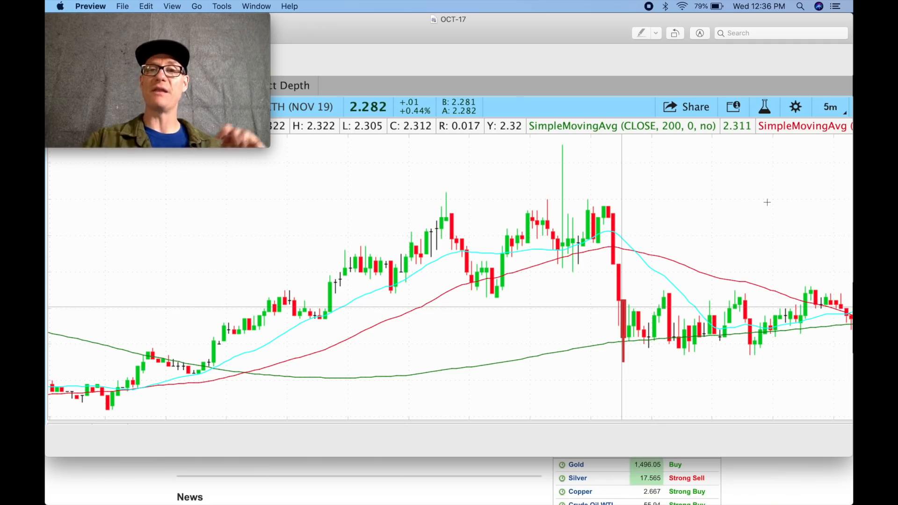
pyautogui.moveTo(676, 224)
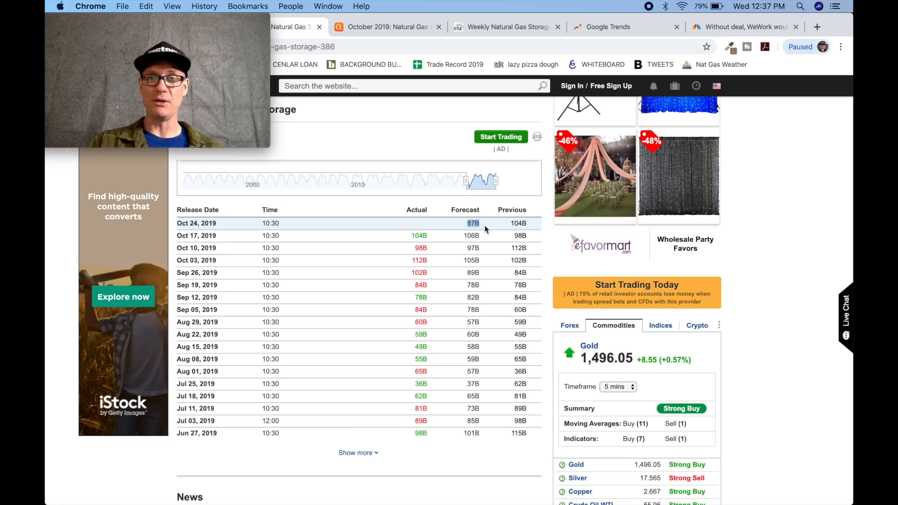
pyautogui.moveTo(432, 223)
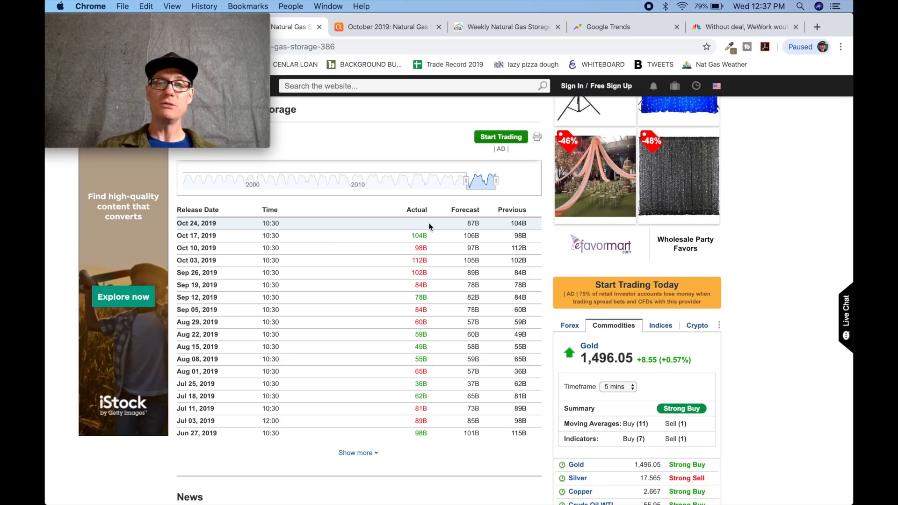
pyautogui.scroll(3)
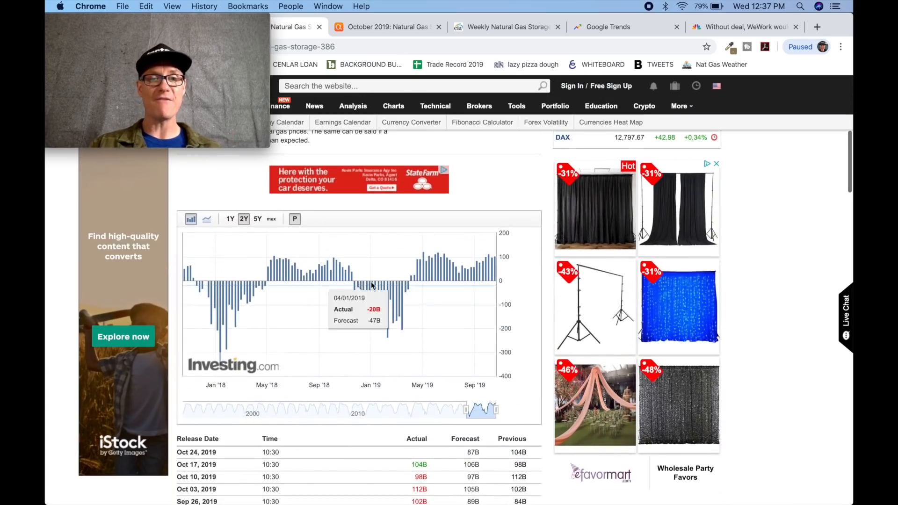
pyautogui.scroll(-3)
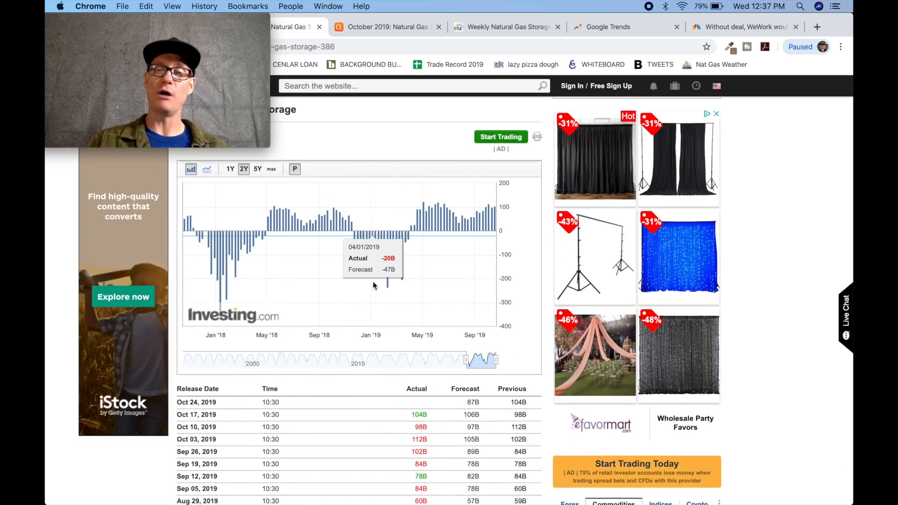
pyautogui.scroll(-3)
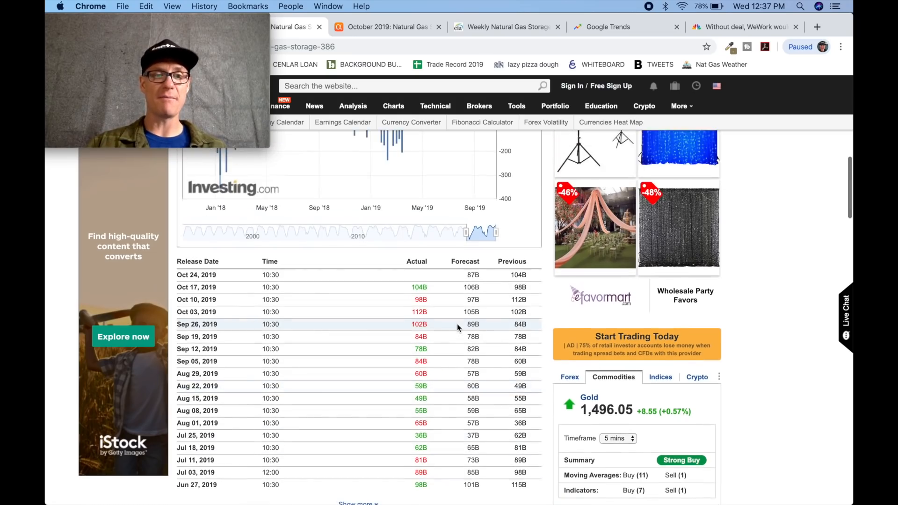
pyautogui.scroll(-3)
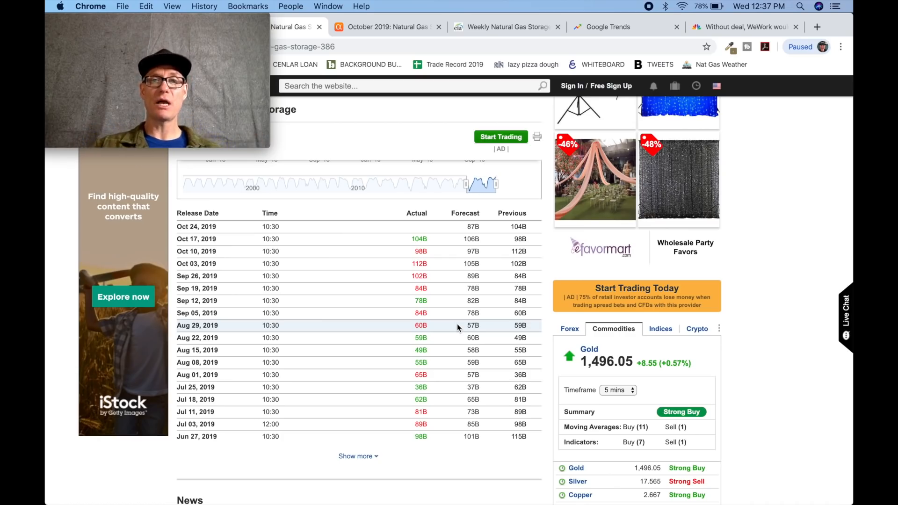
pyautogui.scroll(3)
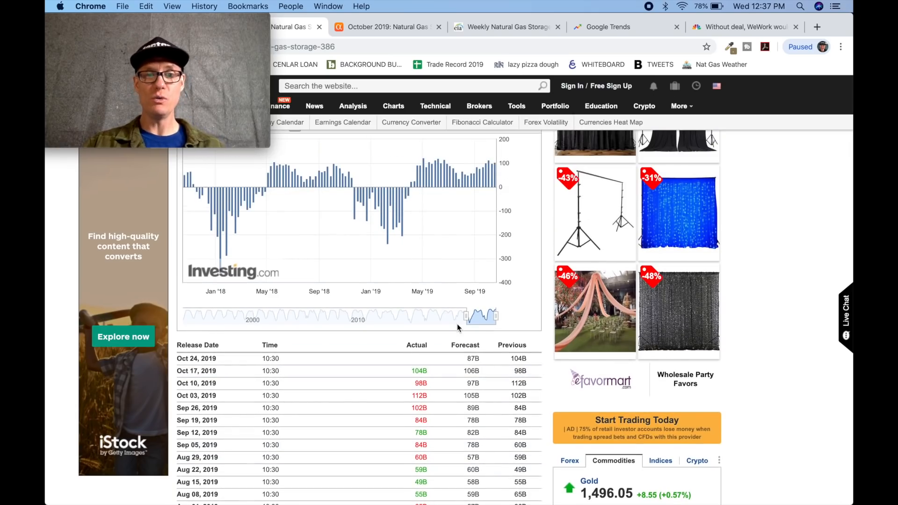
pyautogui.moveTo(422, 295)
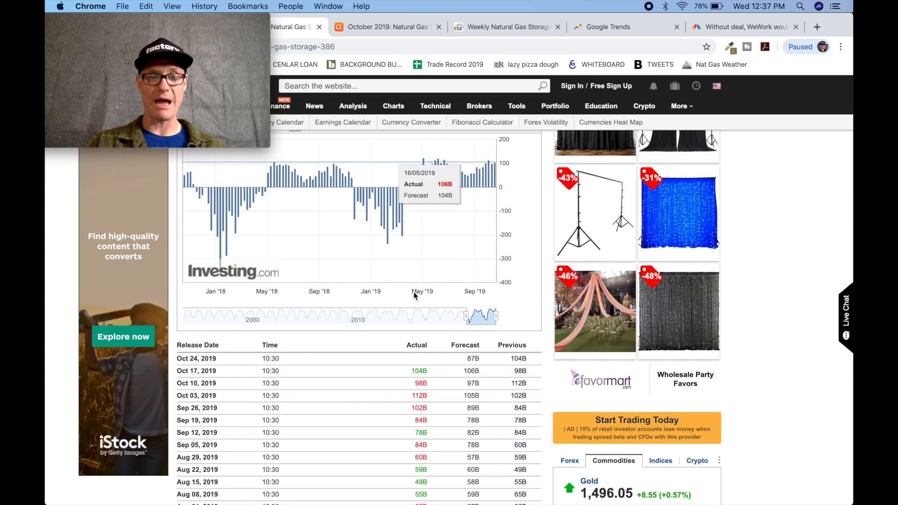
pyautogui.scroll(-3)
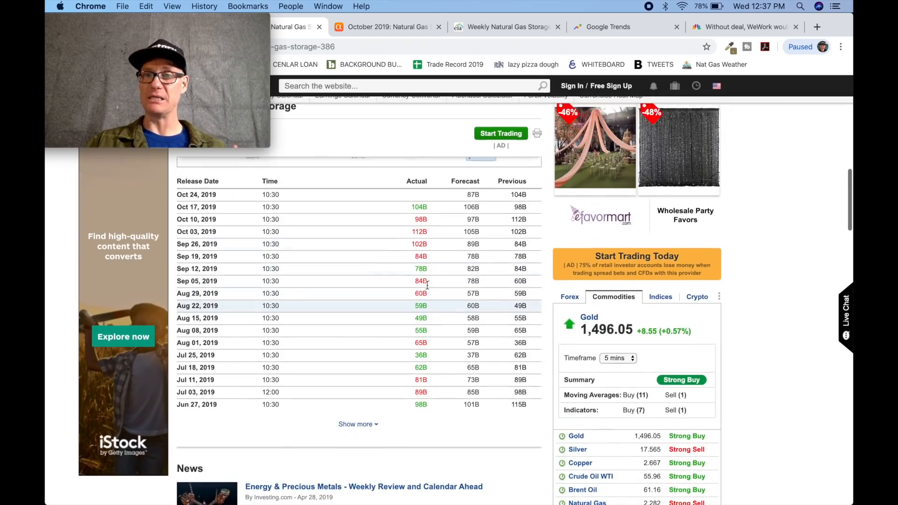
pyautogui.scroll(3)
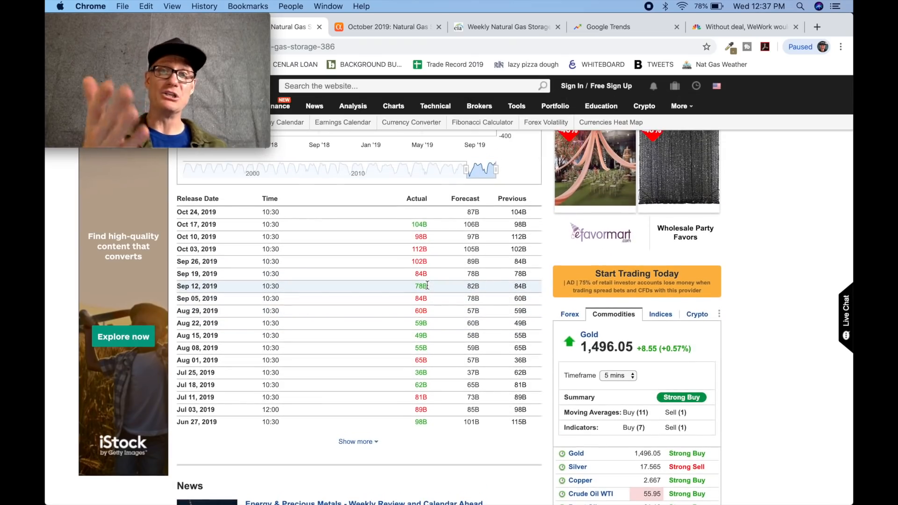